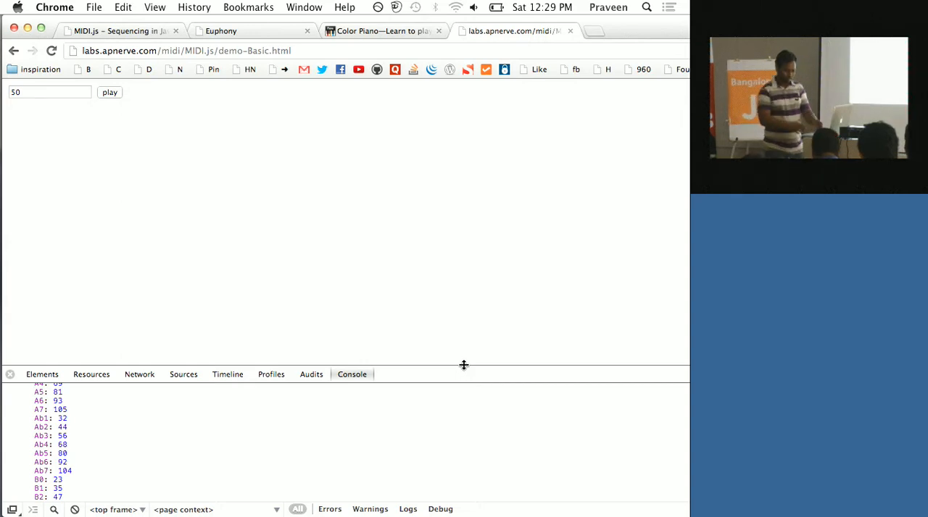
# Switch to the 'MIDI.js – Sequencing in Javascript' tab.
pyautogui.click(119, 30)
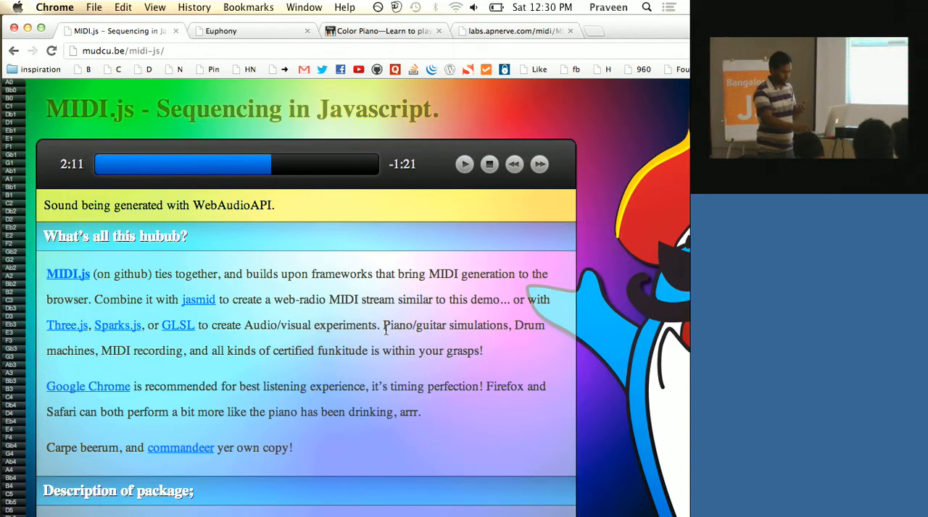
# Scroll down to the 'Description of package' section showing the MIDI.loadPlugin example.
pyautogui.scroll(-3)
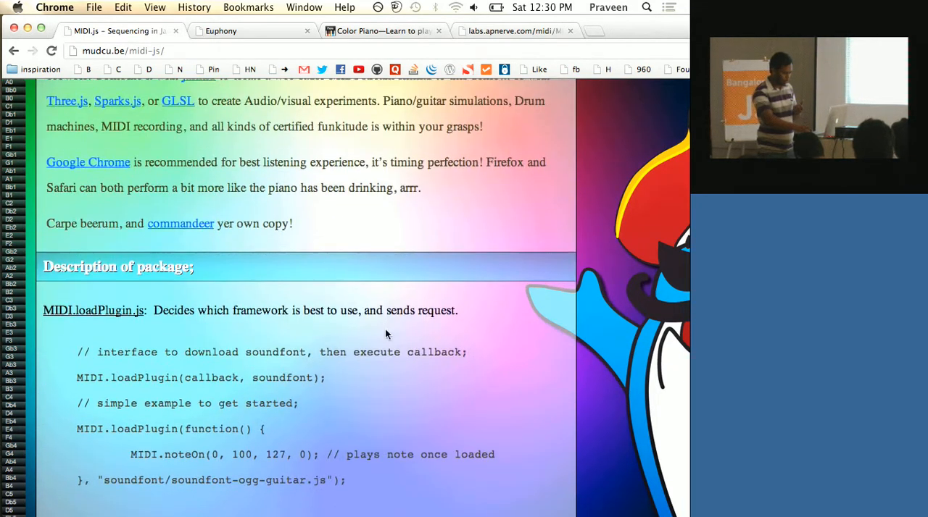
pyautogui.scroll(-3)
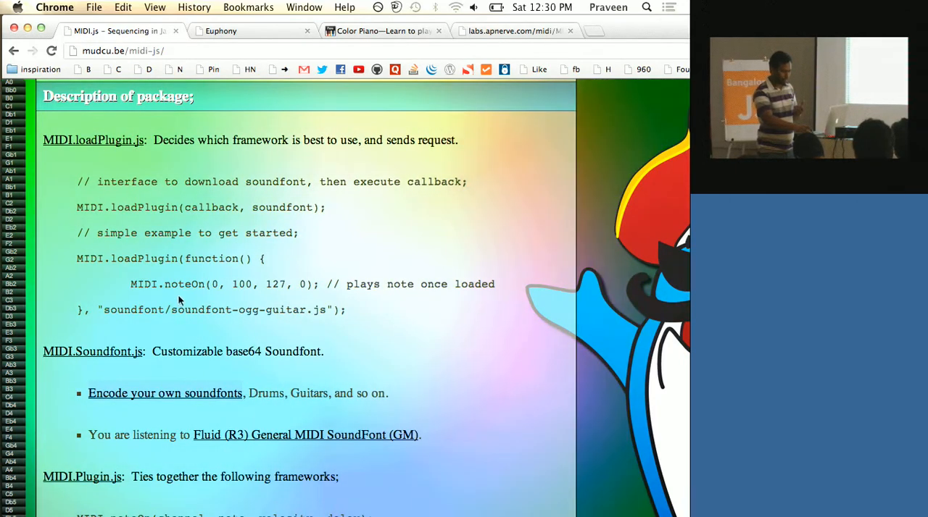
pyautogui.scroll(-3)
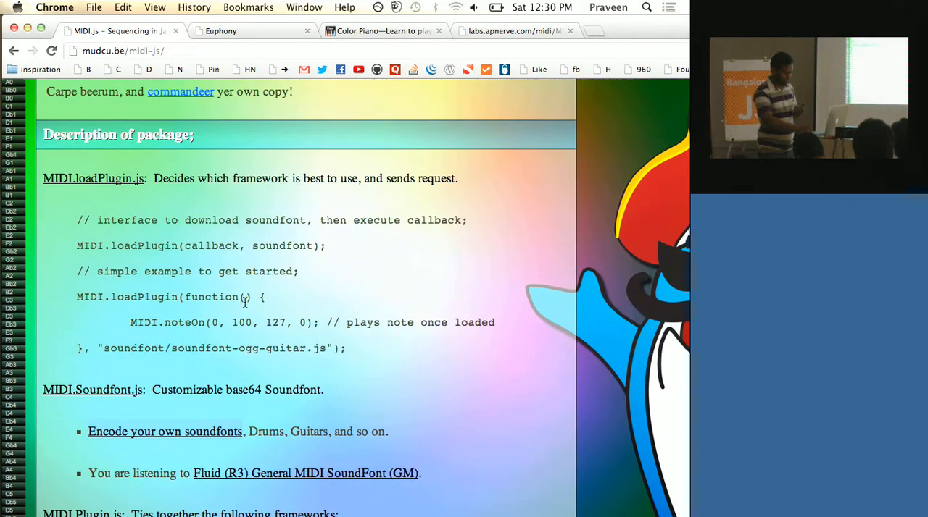
pyautogui.scroll(-3)
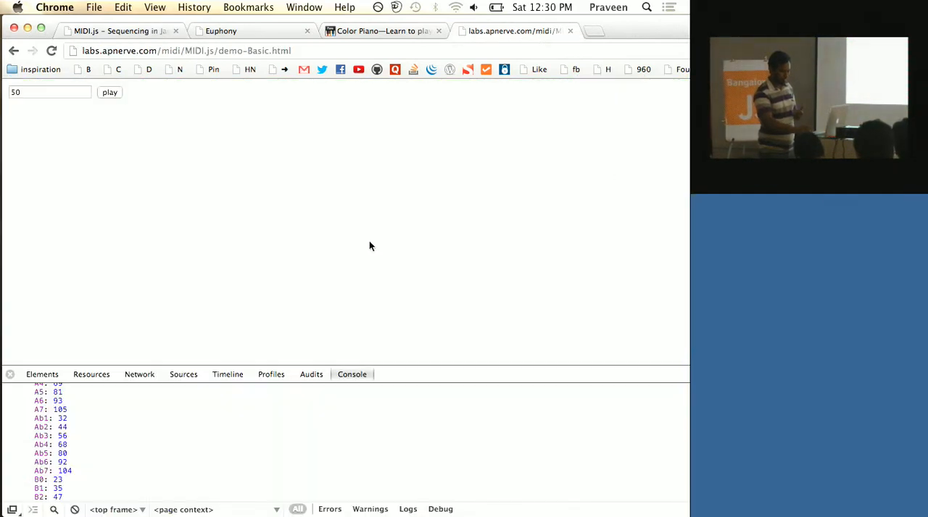
pyautogui.moveTo(213, 219)
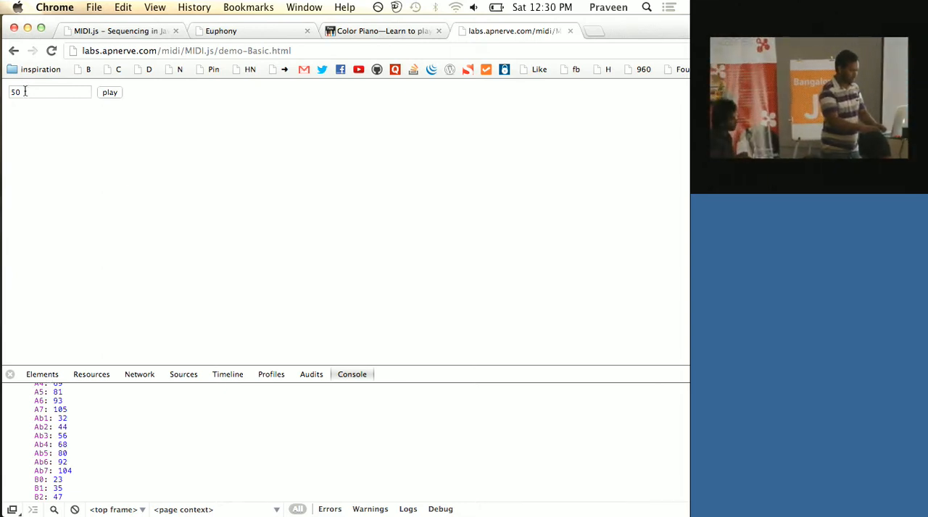
# Log MIDI.keyToNote in the console and set the demo's note number to 23.
pyautogui.click(49, 92)
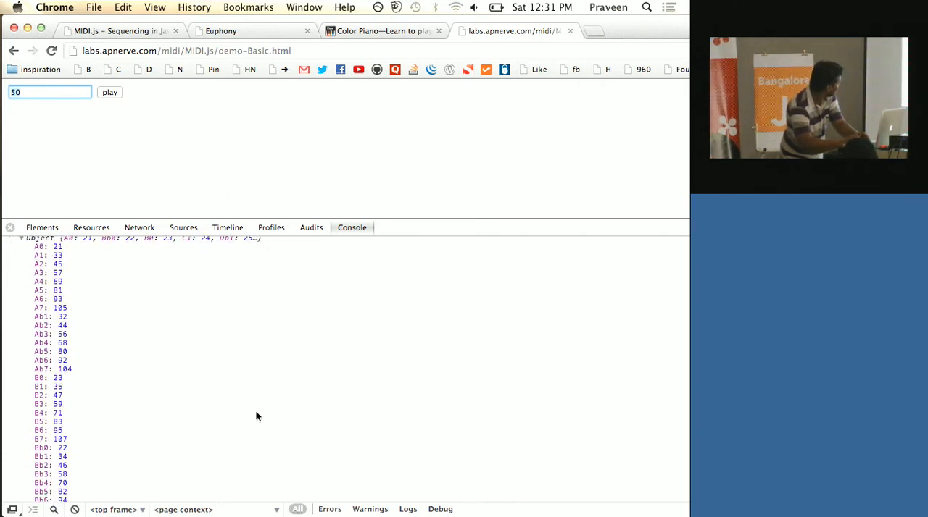
pyautogui.scroll(-3)
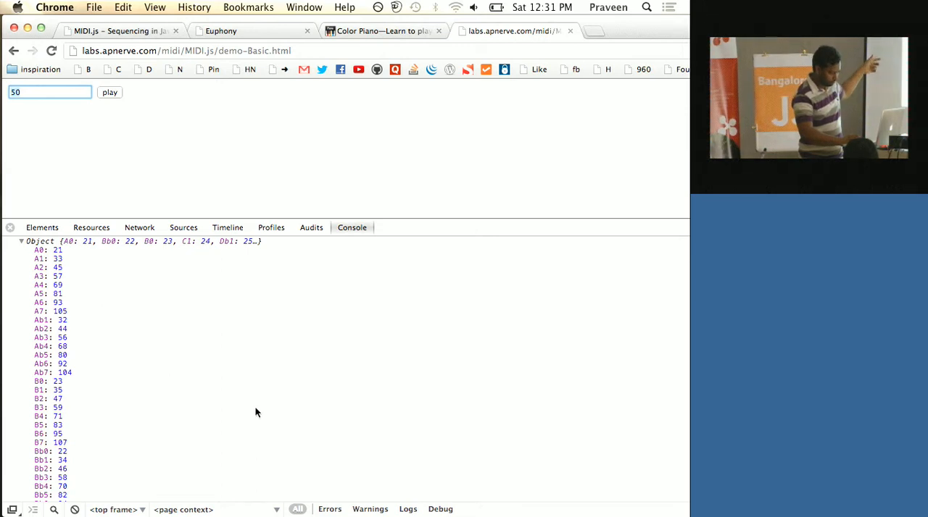
pyautogui.moveTo(85, 192)
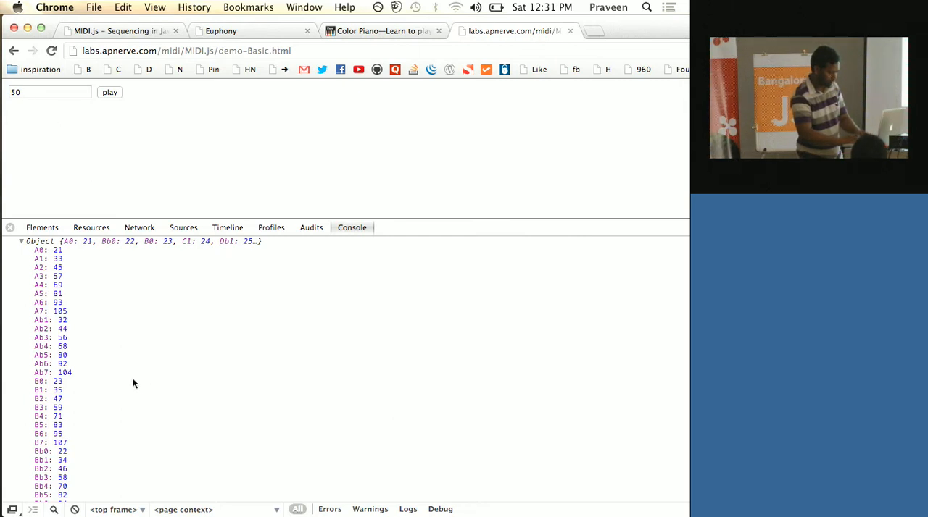
pyautogui.scroll(-3)
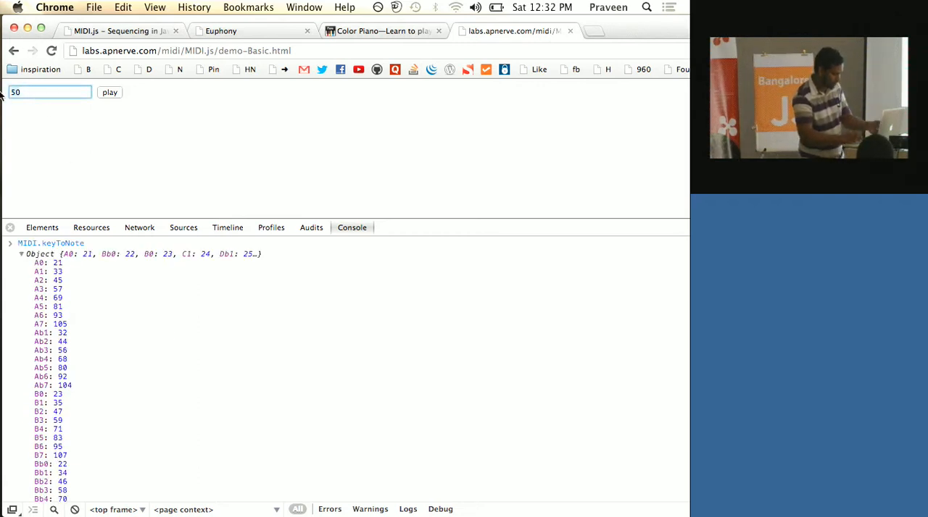
pyautogui.write('21')
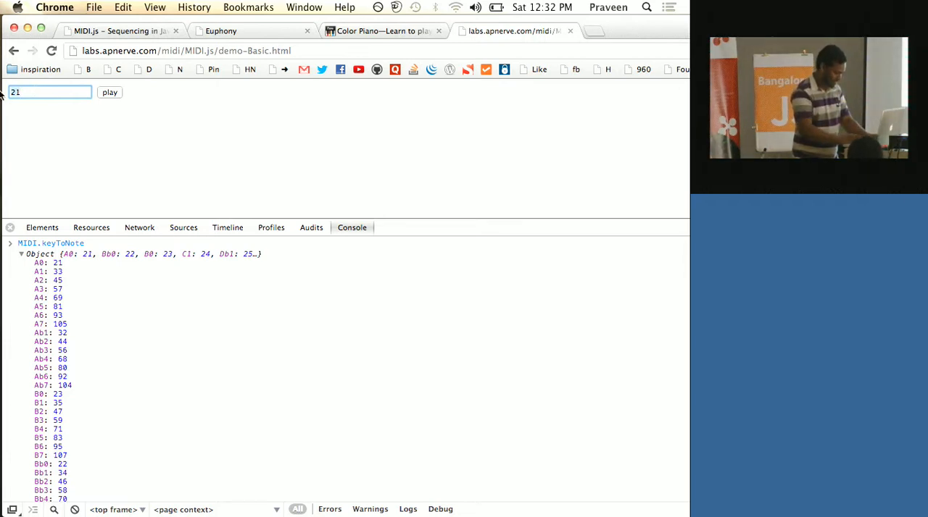
pyautogui.write('23')
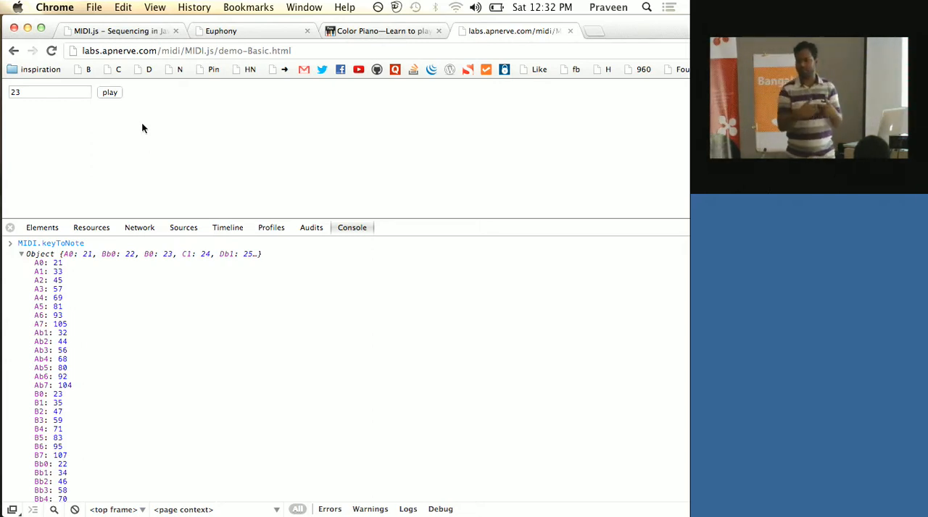
pyautogui.moveTo(92, 428)
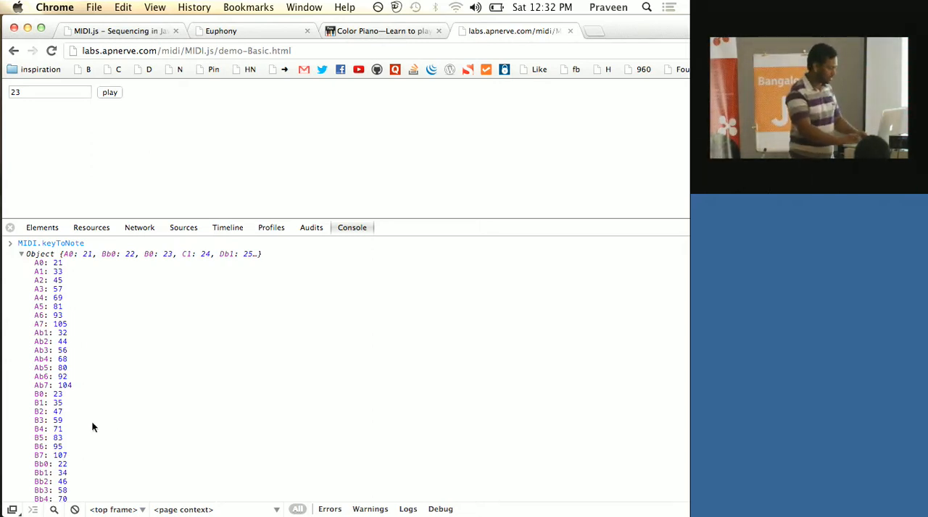
pyautogui.moveTo(456, 218)
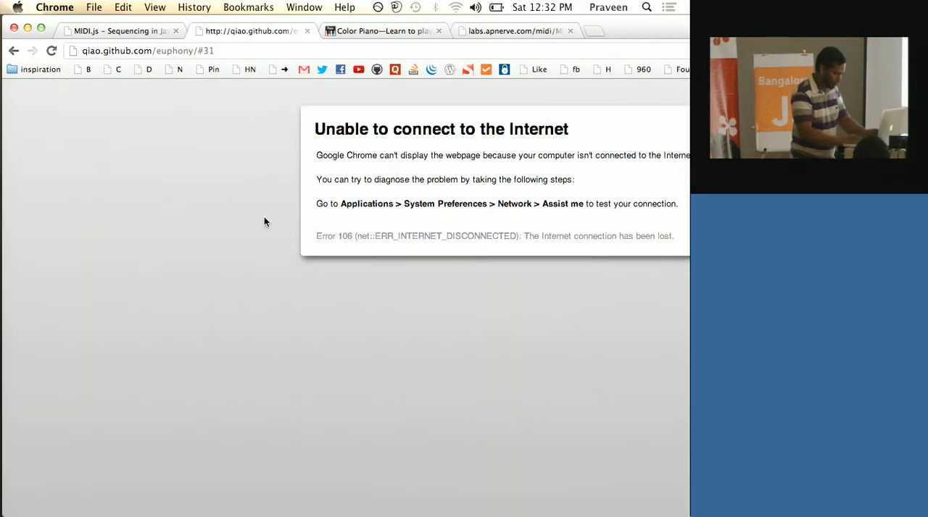
# Switch to Color Piano and play the K545 Mov-01 Allegro sonata.
pyautogui.click(455, 7)
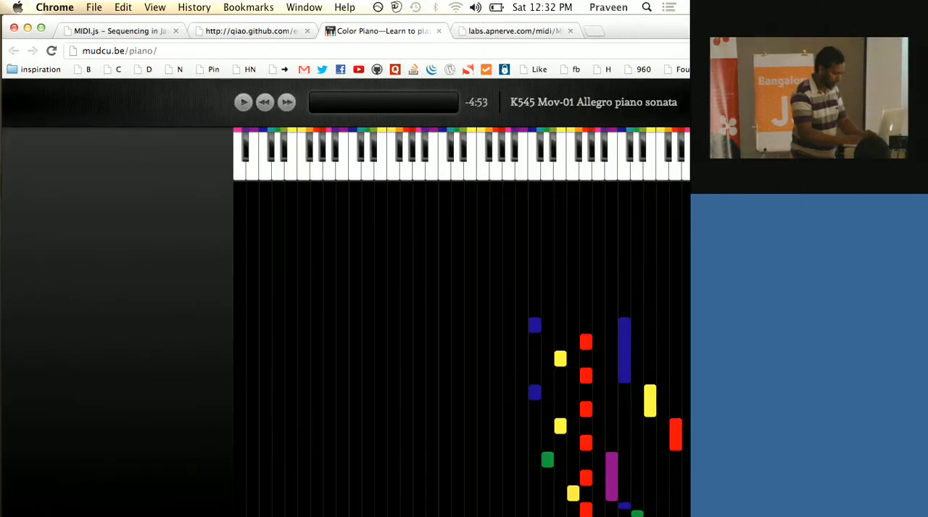
pyautogui.click(243, 102)
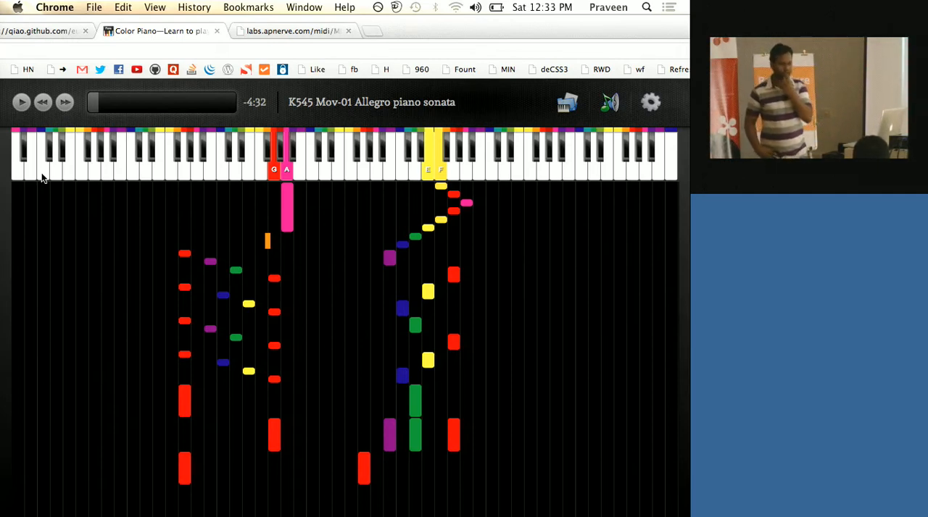
pyautogui.moveTo(271, 131)
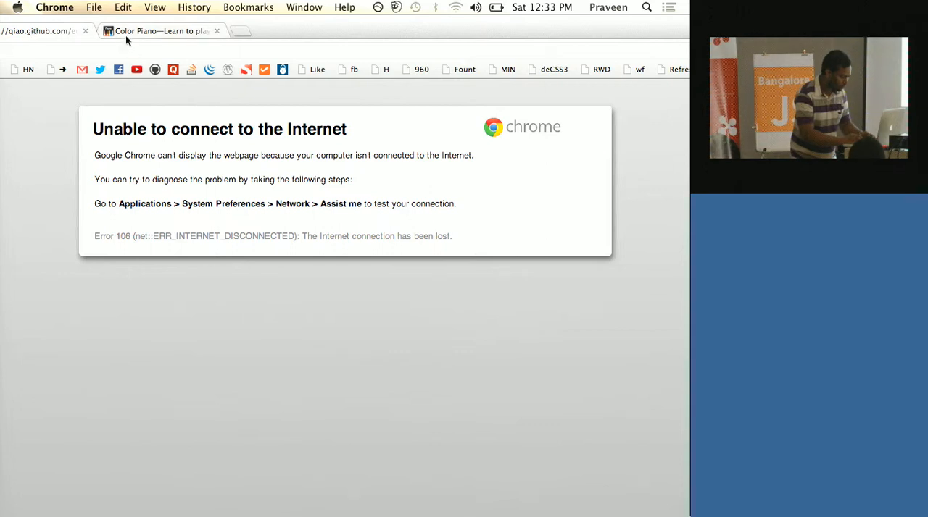
# Join the Swissnex Wi-Fi network, then scroll the MIDI.js page to the example apps.
pyautogui.click(455, 7)
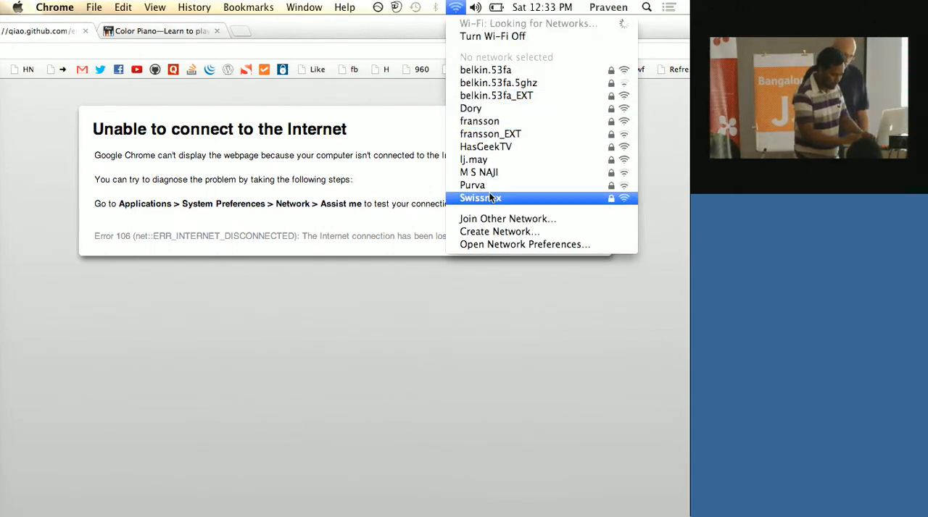
pyautogui.click(479, 198)
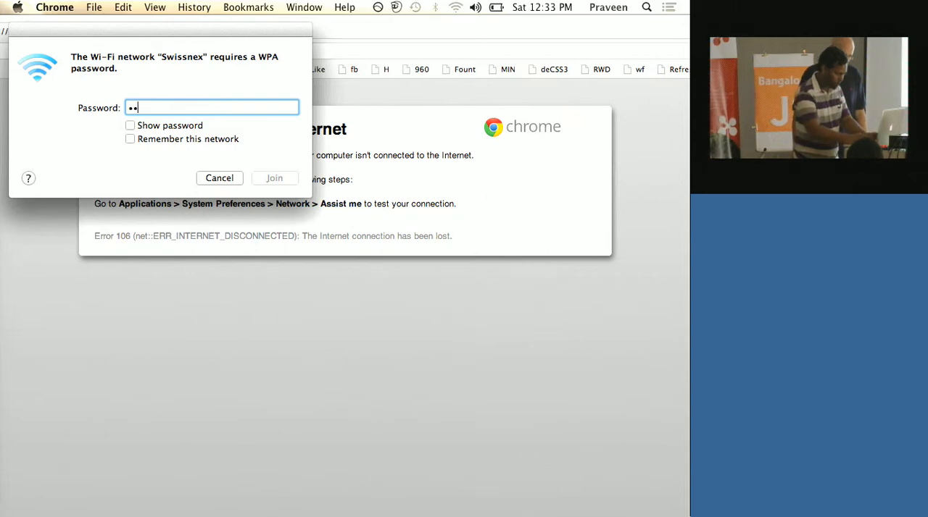
pyautogui.write('password')
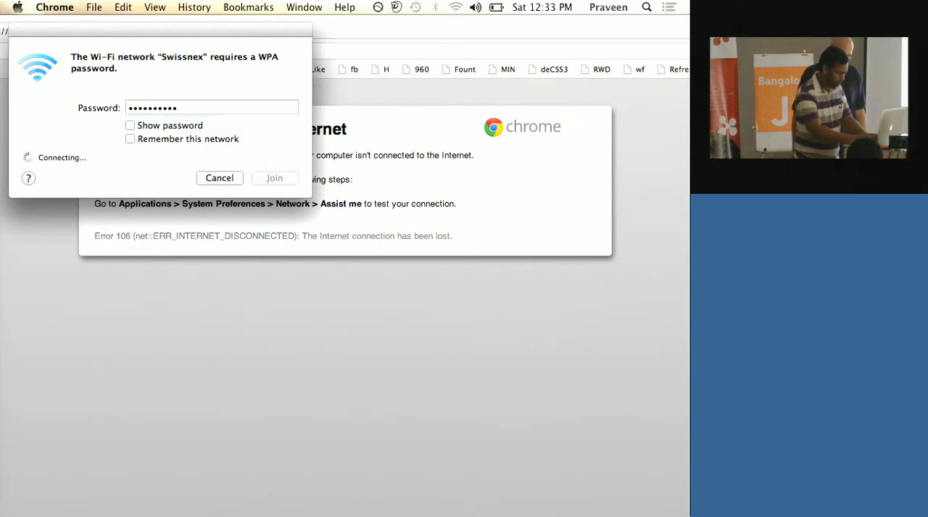
pyautogui.click(218, 177)
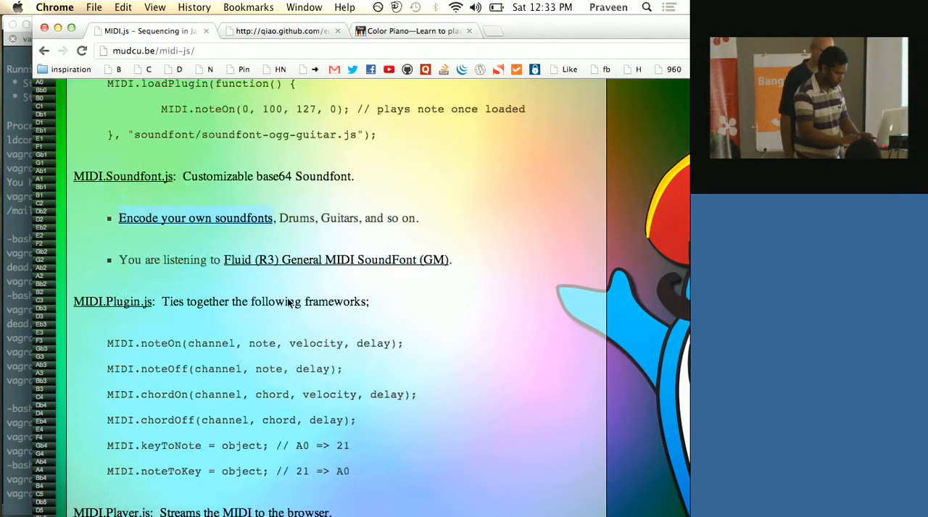
pyautogui.scroll(-3)
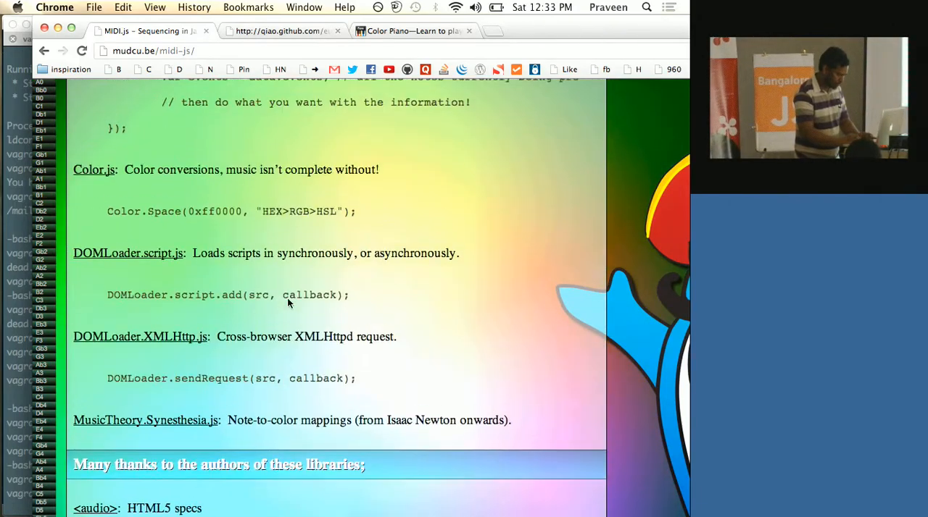
pyautogui.scroll(-3)
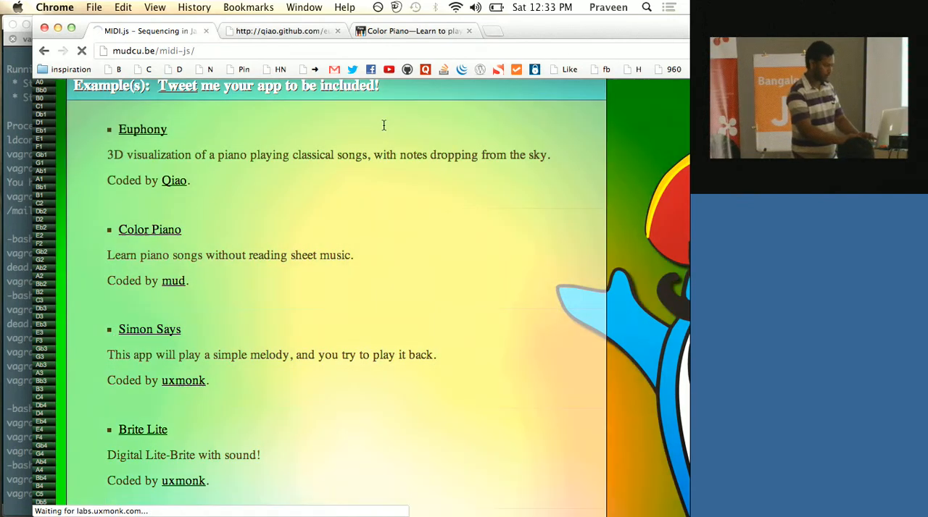
# Open Simon Says, play one melody-echo round, and start a new round.
pyautogui.click(150, 329)
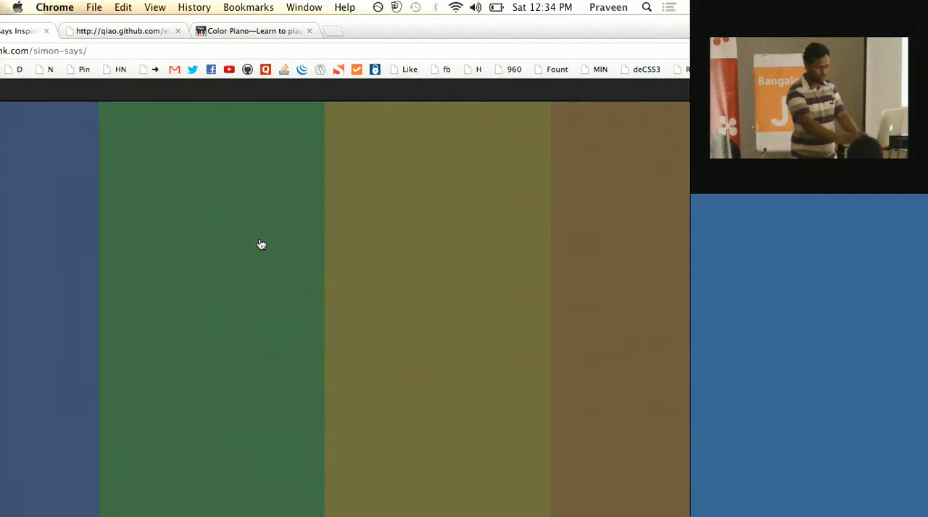
pyautogui.moveTo(273, 196)
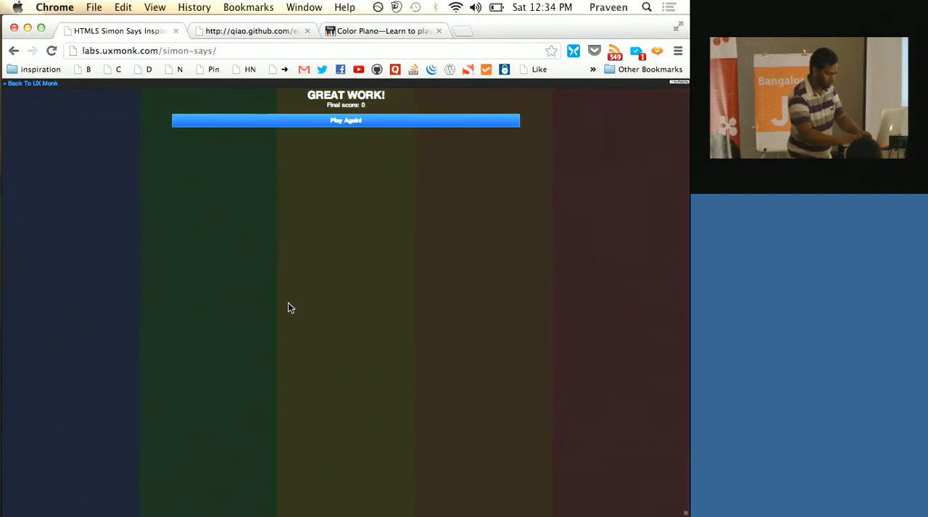
pyautogui.click(345, 121)
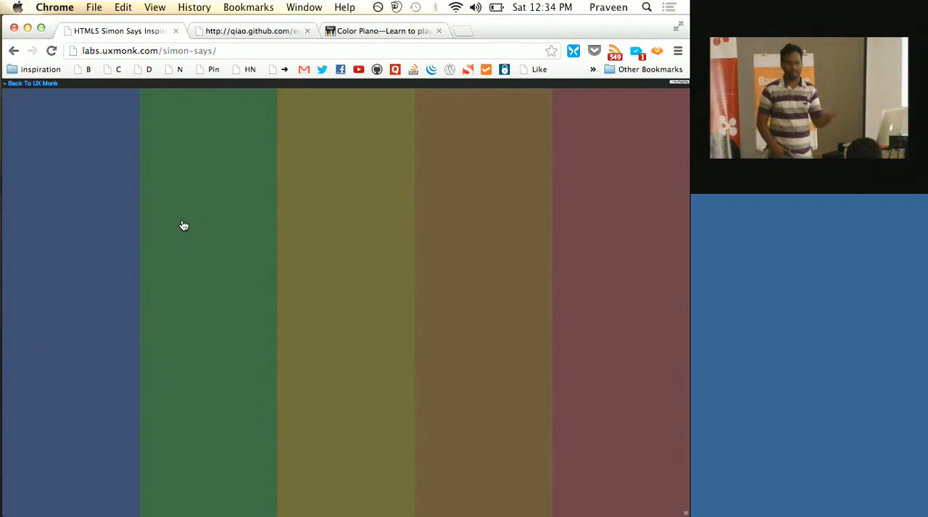
pyautogui.moveTo(268, 221)
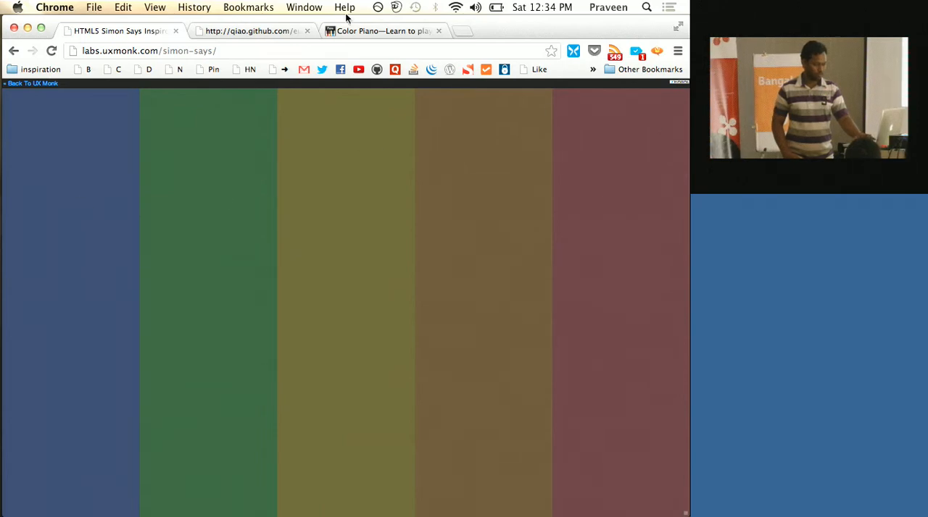
# Reload the failing Euphony tab, then navigate back to mudcu.be/midi-js.
pyautogui.click(384, 31)
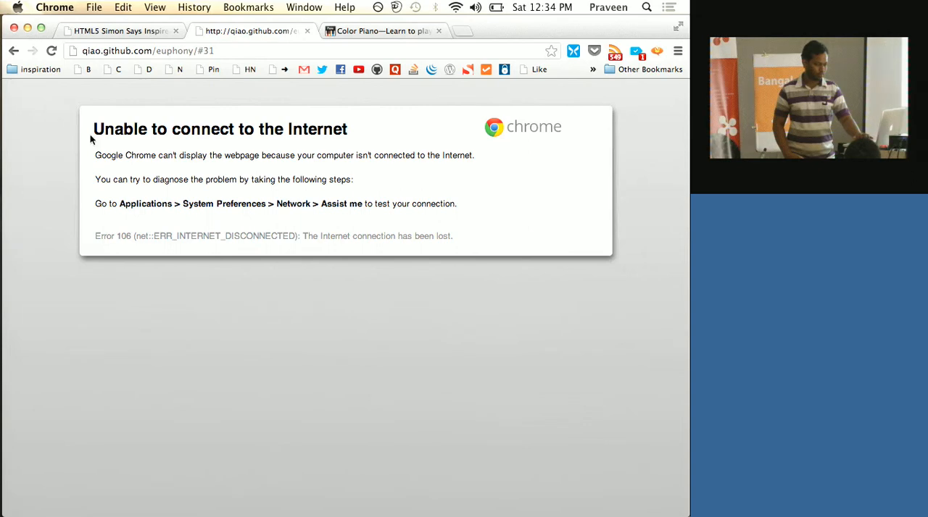
pyautogui.click(51, 50)
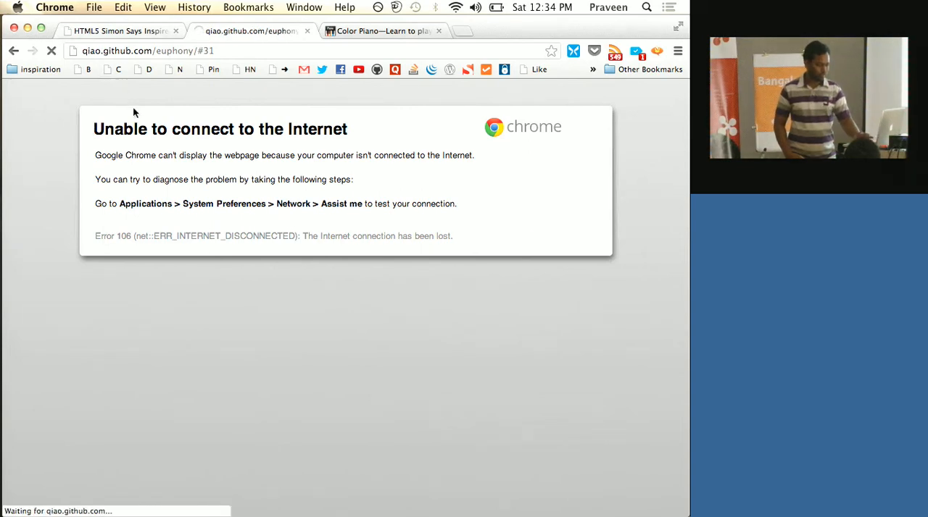
pyautogui.click(51, 51)
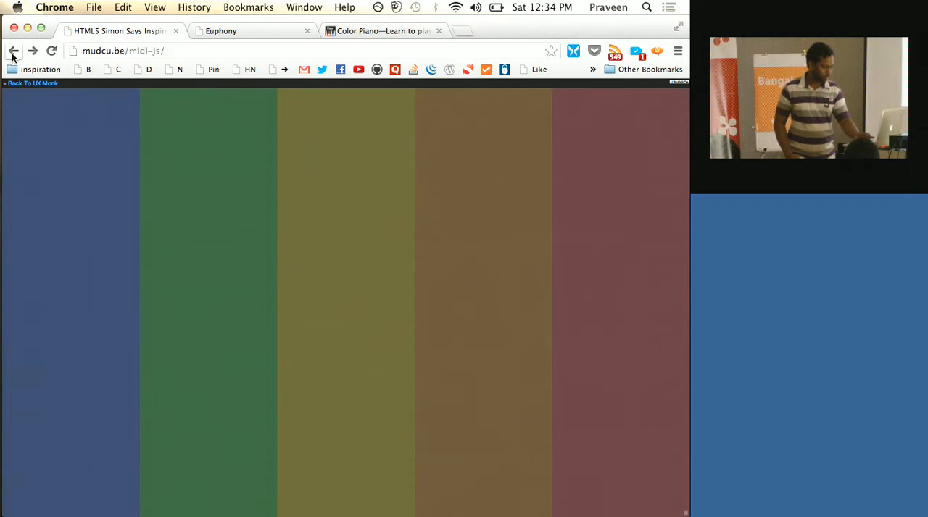
pyautogui.click(13, 50)
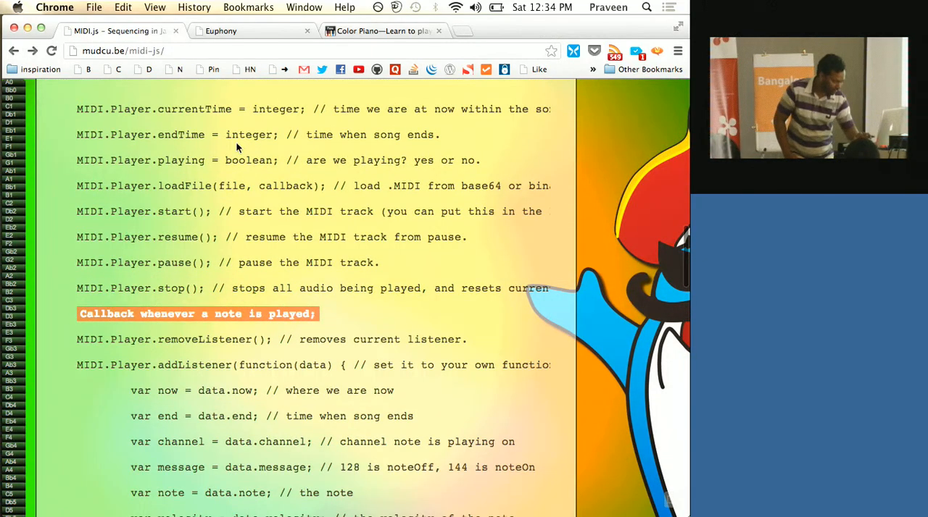
pyautogui.scroll(3)
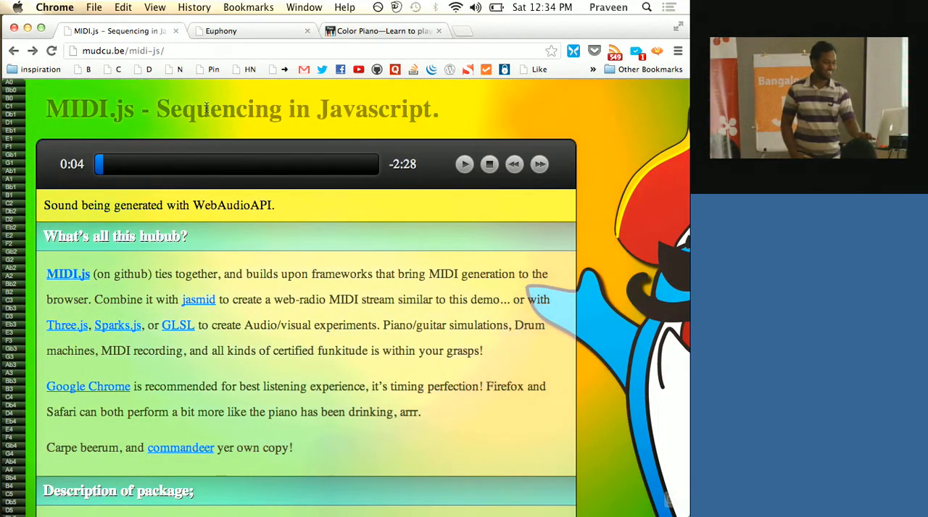
# Open a new tab to enter github.com.
pyautogui.click(145, 50)
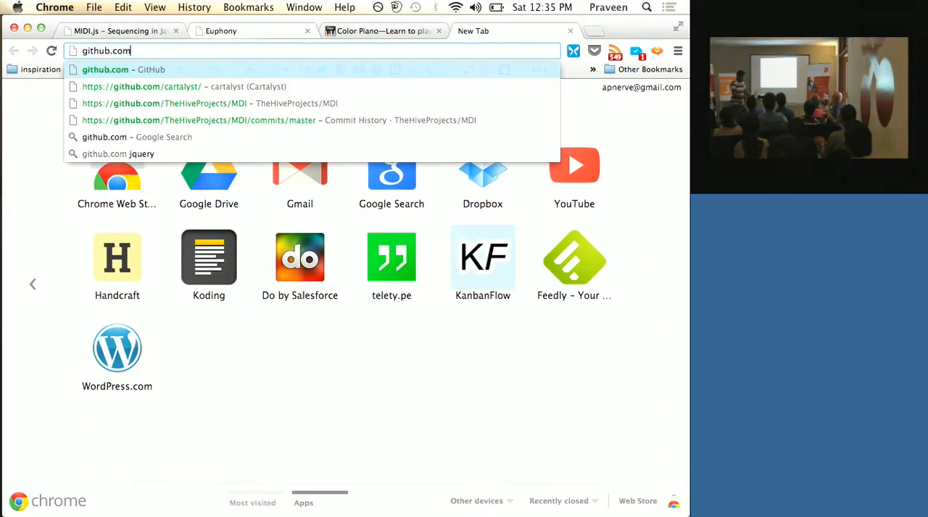
# Search 'apnerve.com C major' and open the song-of-github.herokuapp.com suggestion.
pyautogui.write('apnerve.com')
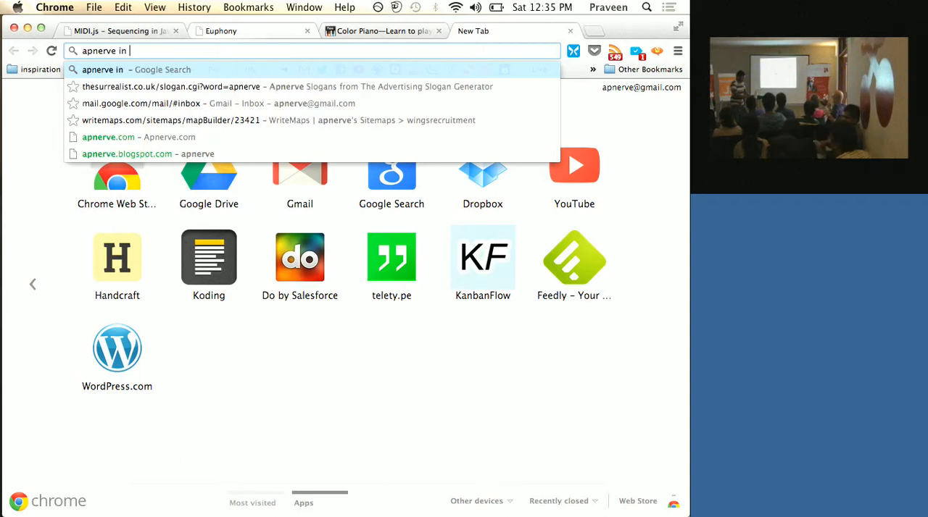
pyautogui.write('C m')
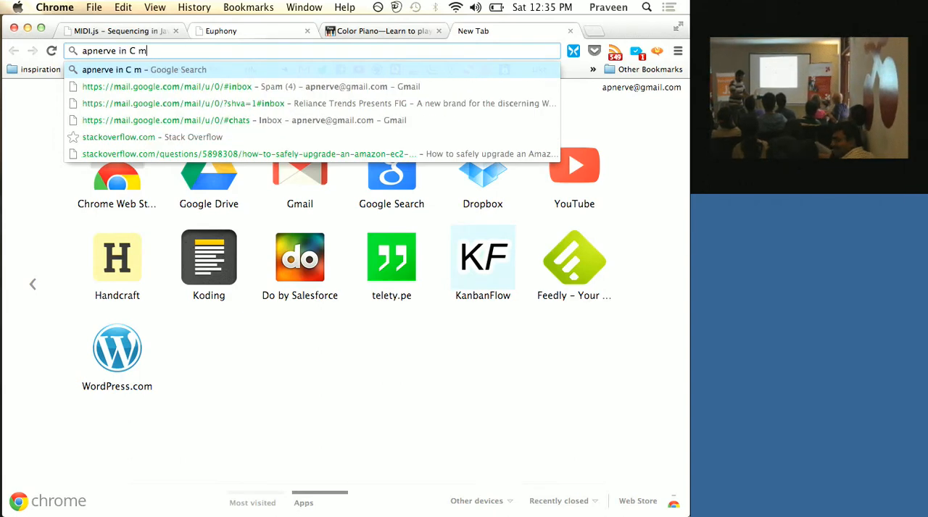
pyautogui.write('ajor')
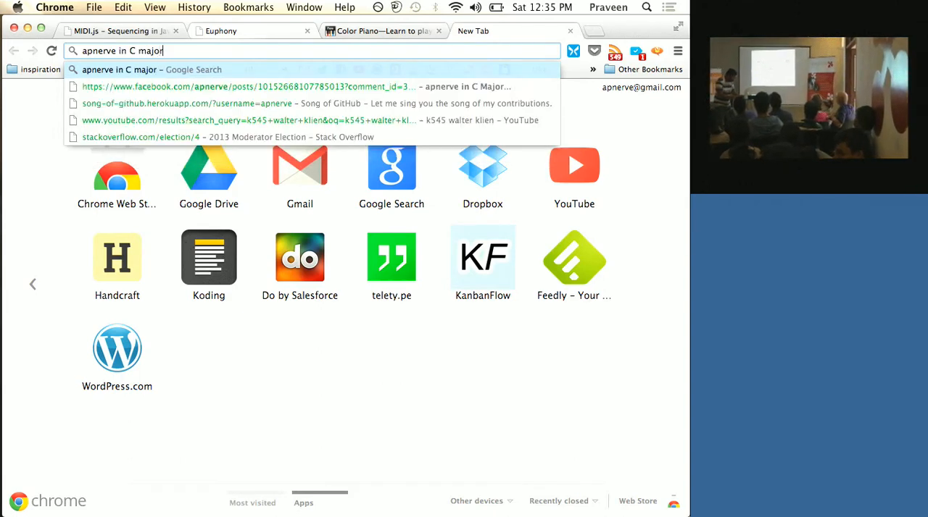
pyautogui.click(182, 103)
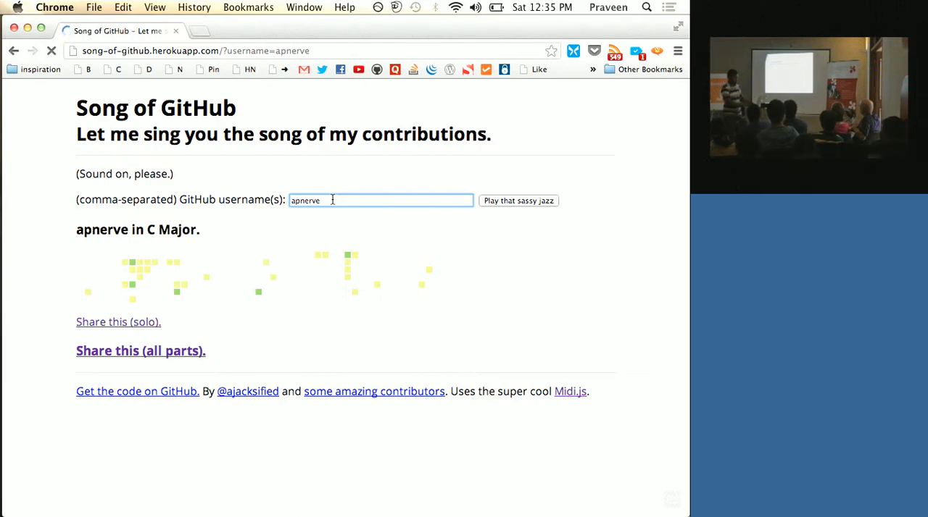
pyautogui.moveTo(309, 172)
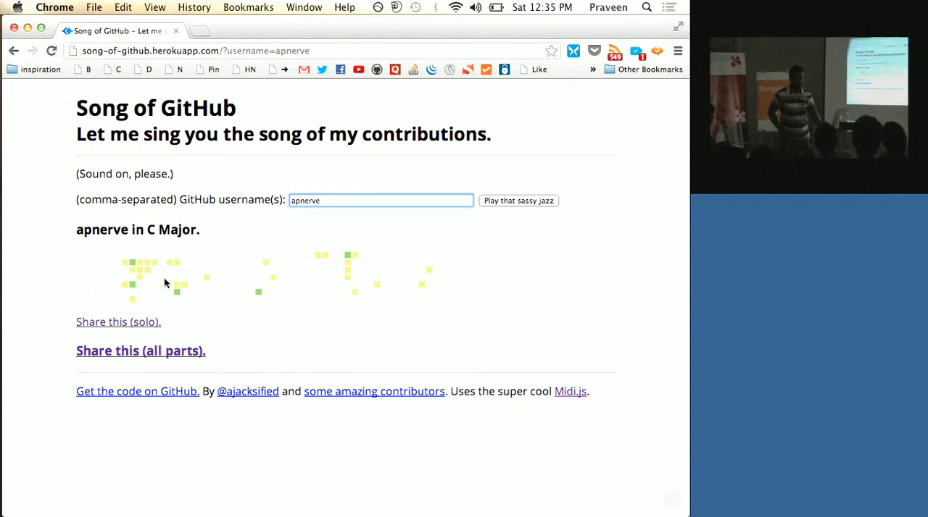
# Let apnerve's C Major contribution song play, then select the GitHub username field.
pyautogui.click(380, 201)
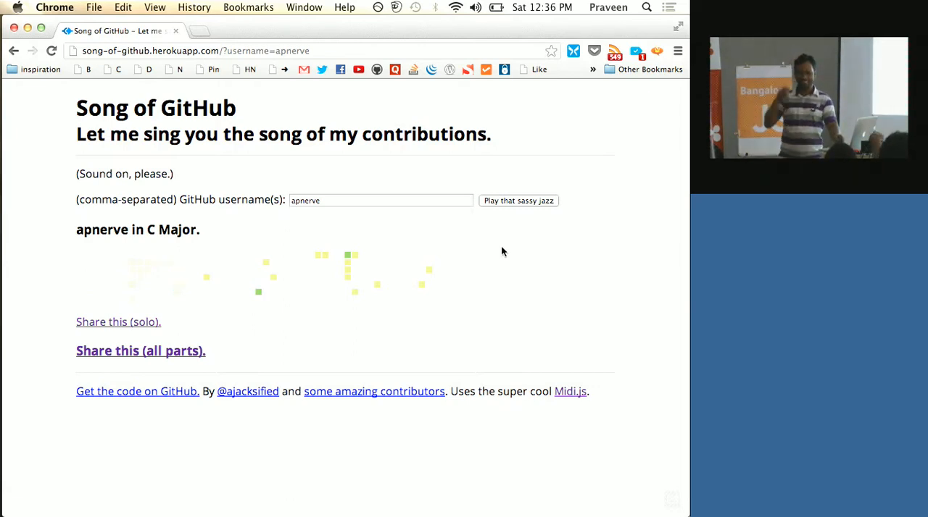
pyautogui.click(381, 201)
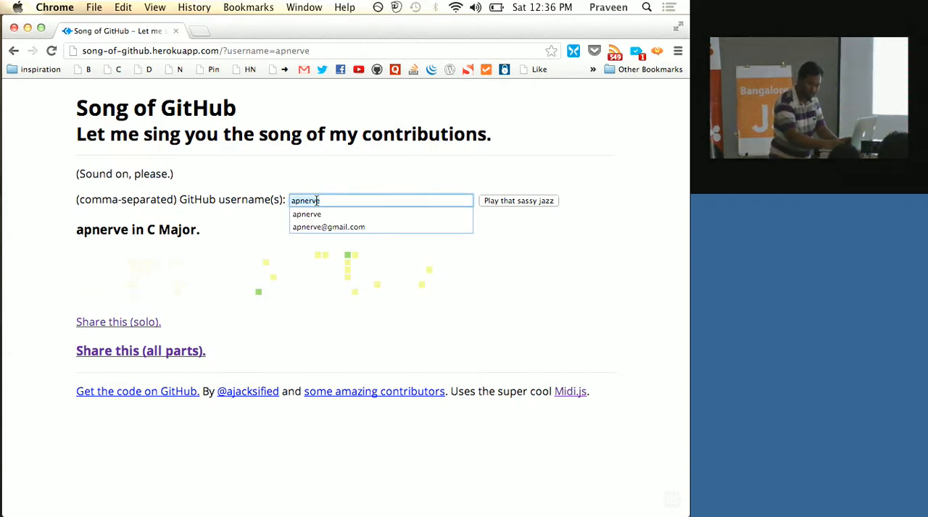
pyautogui.write('jace')
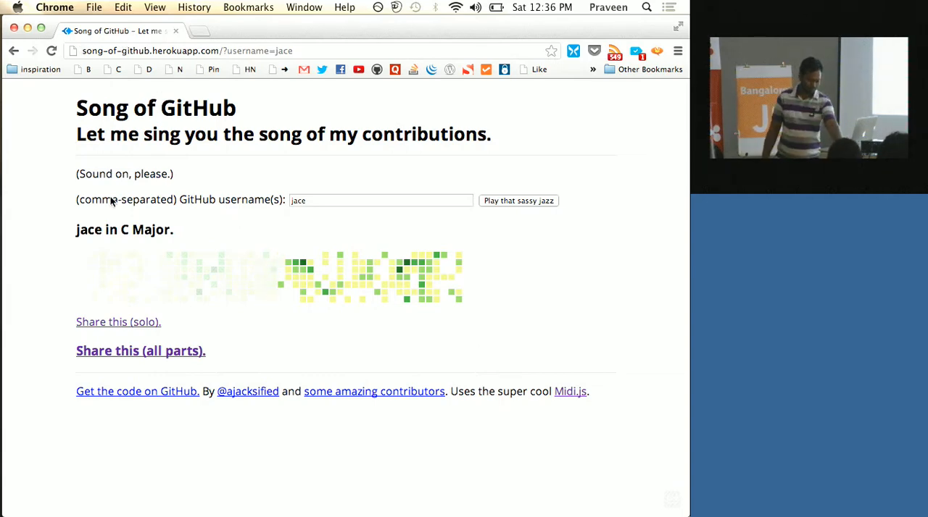
pyautogui.click(518, 201)
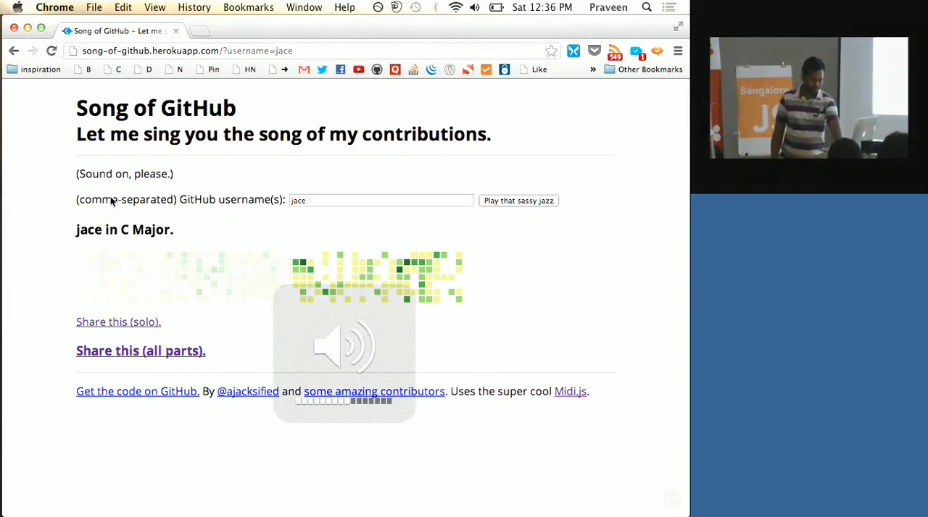